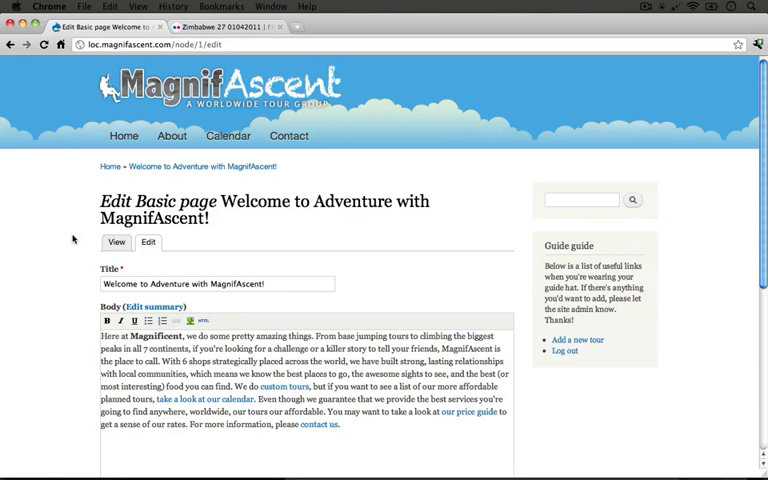
Open the Insert/edit image dialog for the page body and show its Appearance options
{"action": "scroll", "scroll_direction": "down", "scroll_amount": 3}
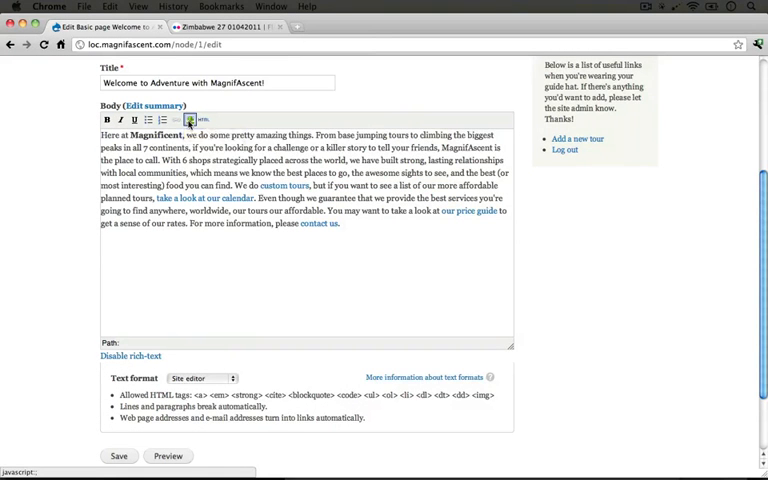
{"action": "left_click", "coordinate": [189, 120]}
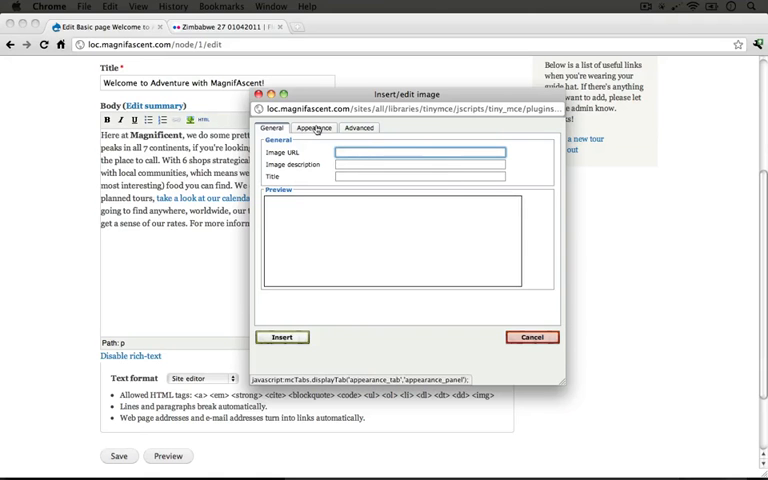
{"action": "left_click", "coordinate": [314, 127]}
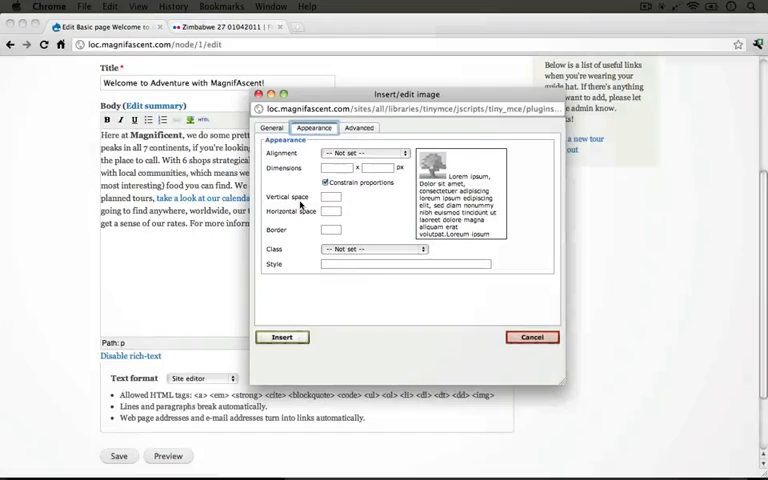
View the image dialog's Advanced settings, then return to its General tab
{"action": "left_click", "coordinate": [359, 127]}
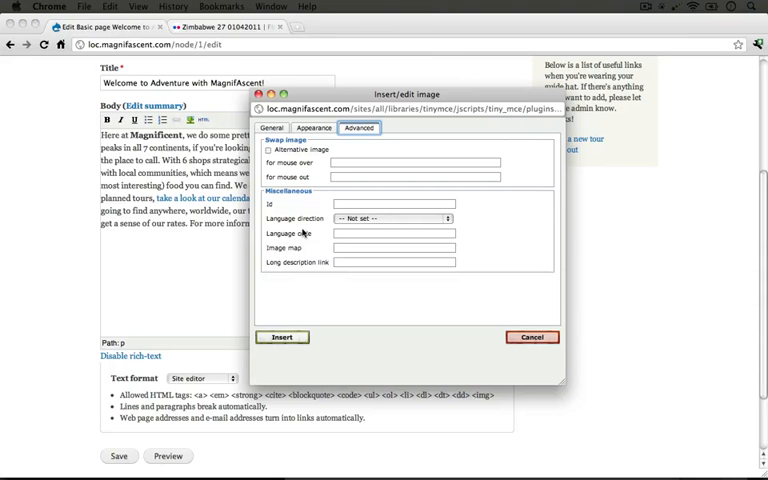
{"action": "left_click", "coordinate": [273, 128]}
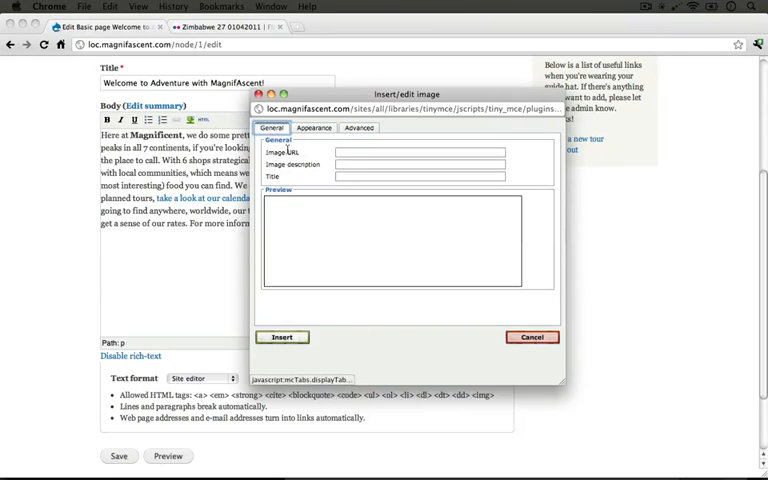
Close the image dialog and open Help from the admin toolbar
{"action": "left_click", "coordinate": [420, 152]}
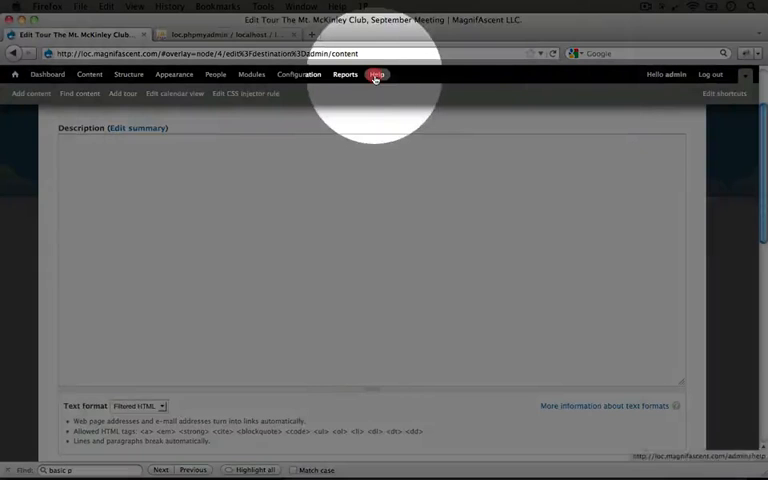
{"action": "left_click", "coordinate": [377, 74]}
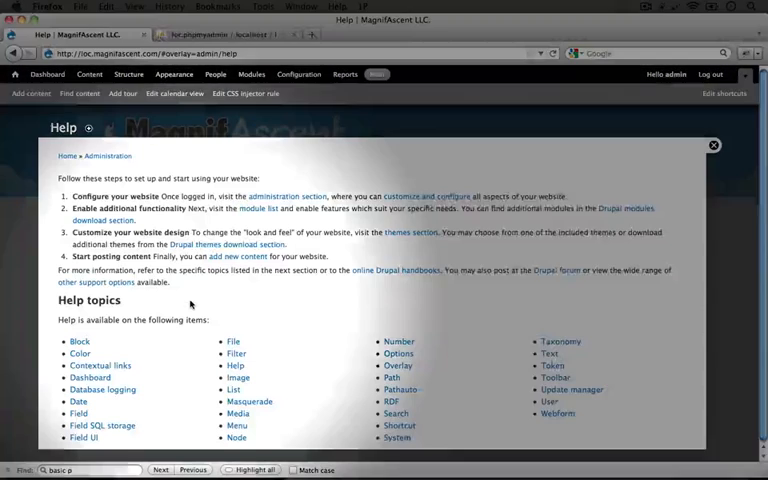
Open the Media help topic from the Help topics list
{"action": "left_click", "coordinate": [238, 413]}
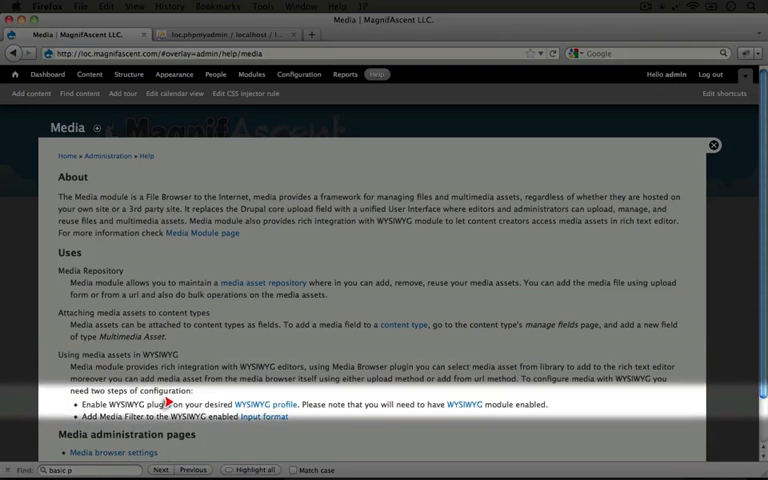
{"action": "mouse_move", "coordinate": [205, 405]}
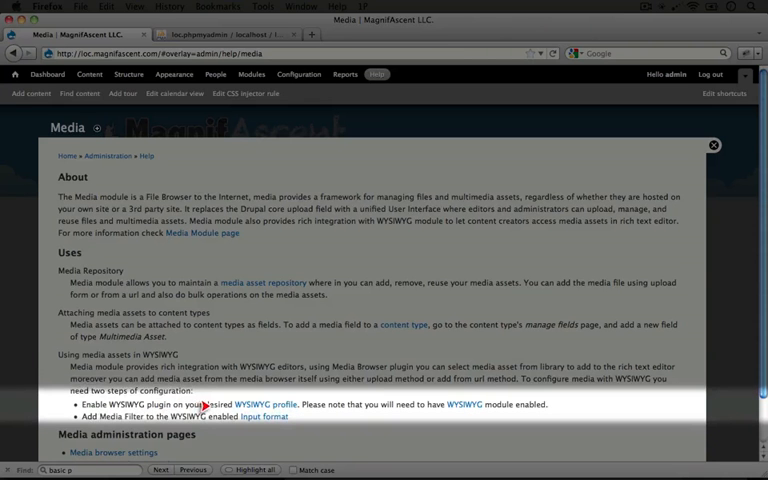